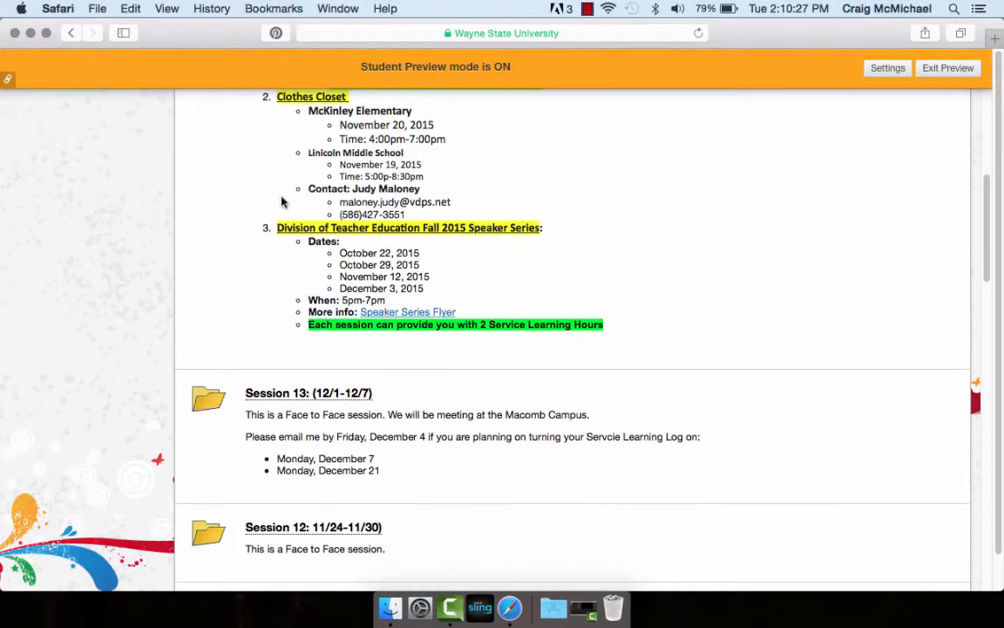
# Step: Open the Session 13: (12/1-12/7) folder and review its due documents and ePortfolio requirements
pyautogui.scroll(-3)
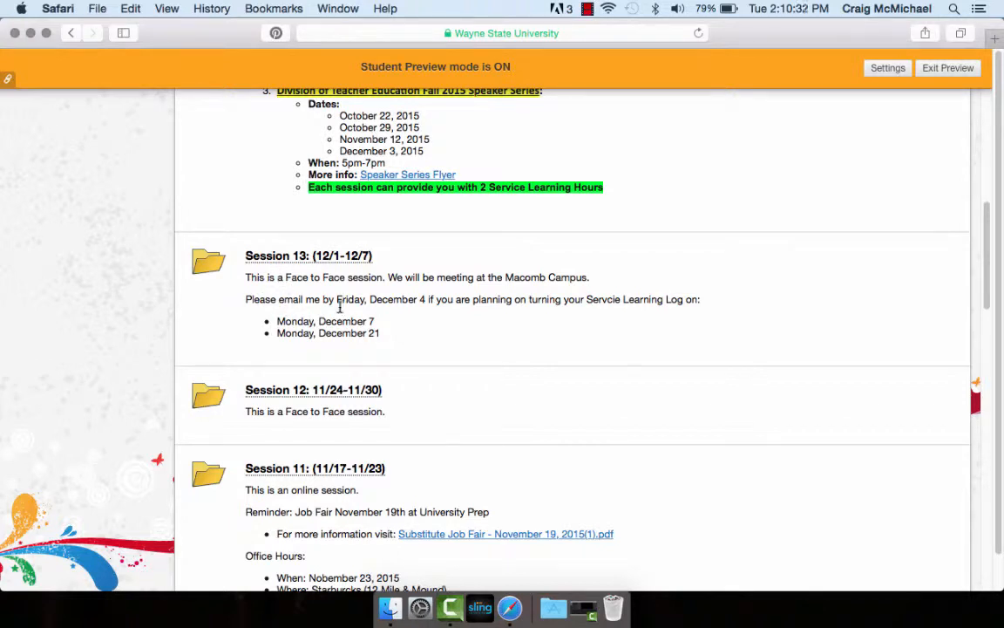
pyautogui.moveTo(453, 281)
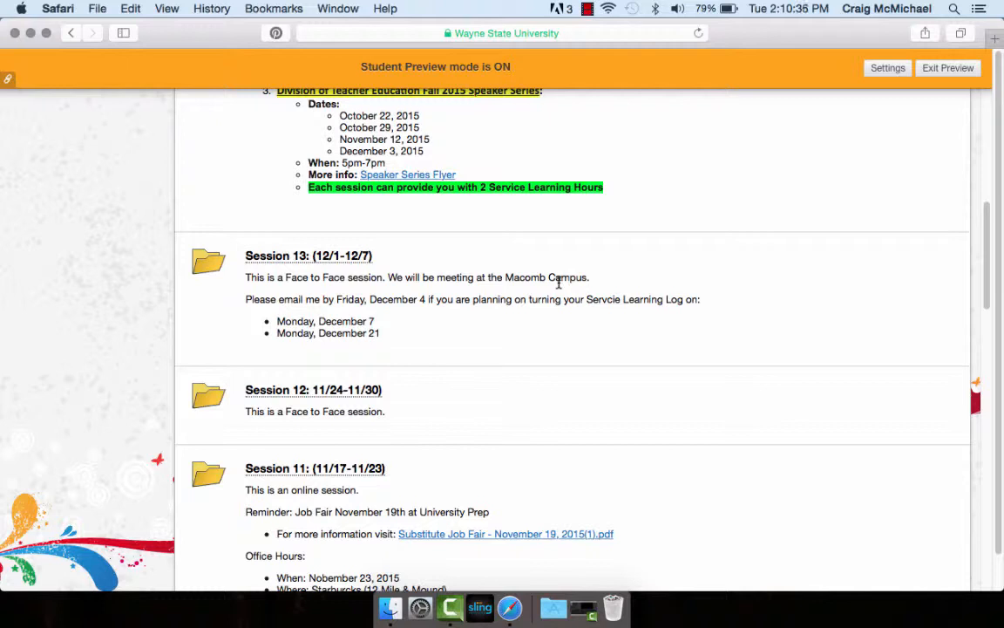
pyautogui.moveTo(373, 294)
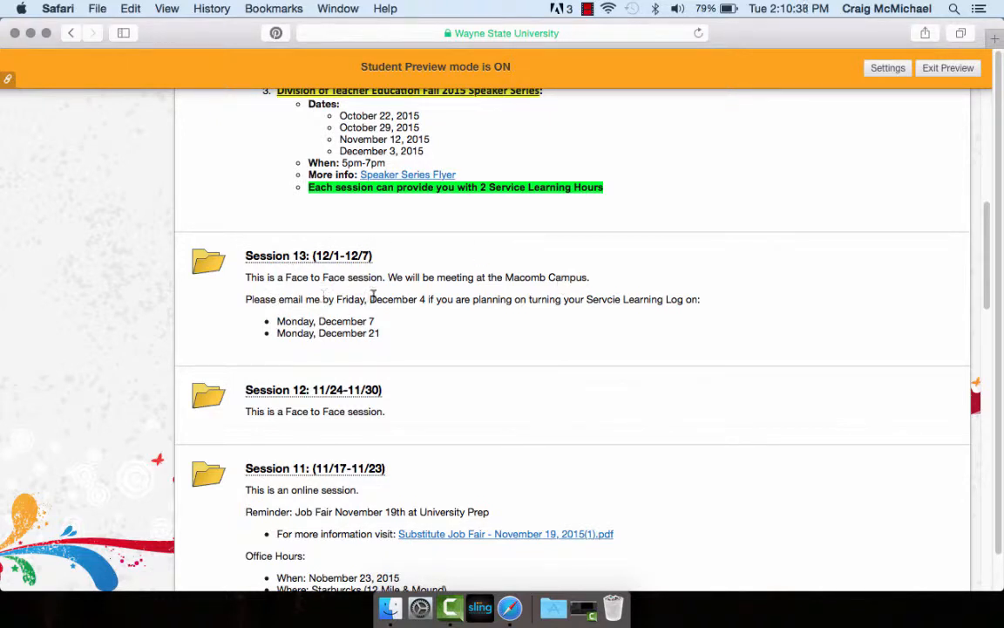
pyautogui.moveTo(460, 321)
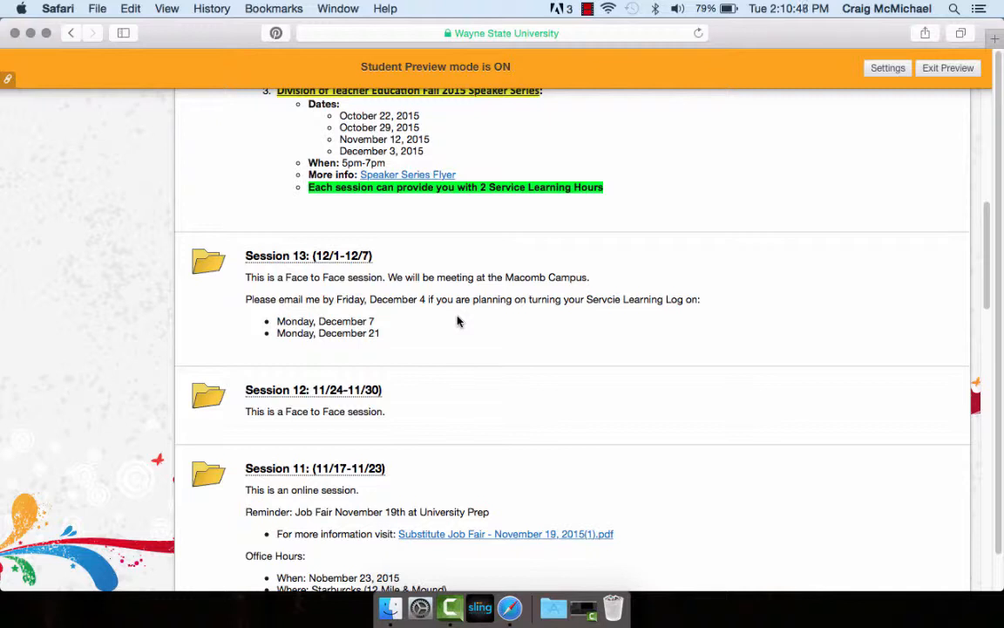
pyautogui.moveTo(364, 345)
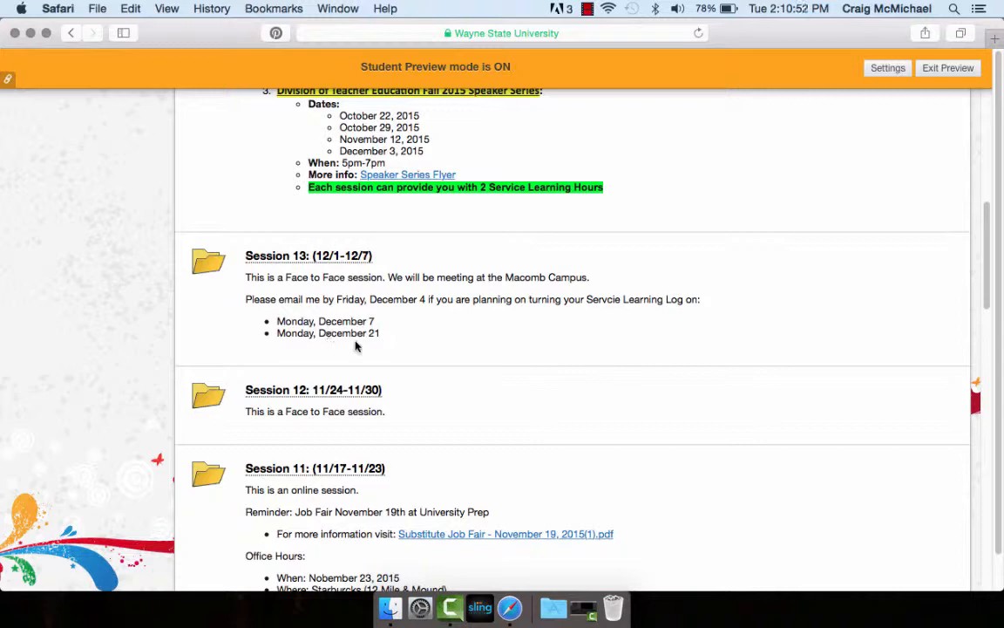
pyautogui.scroll(3)
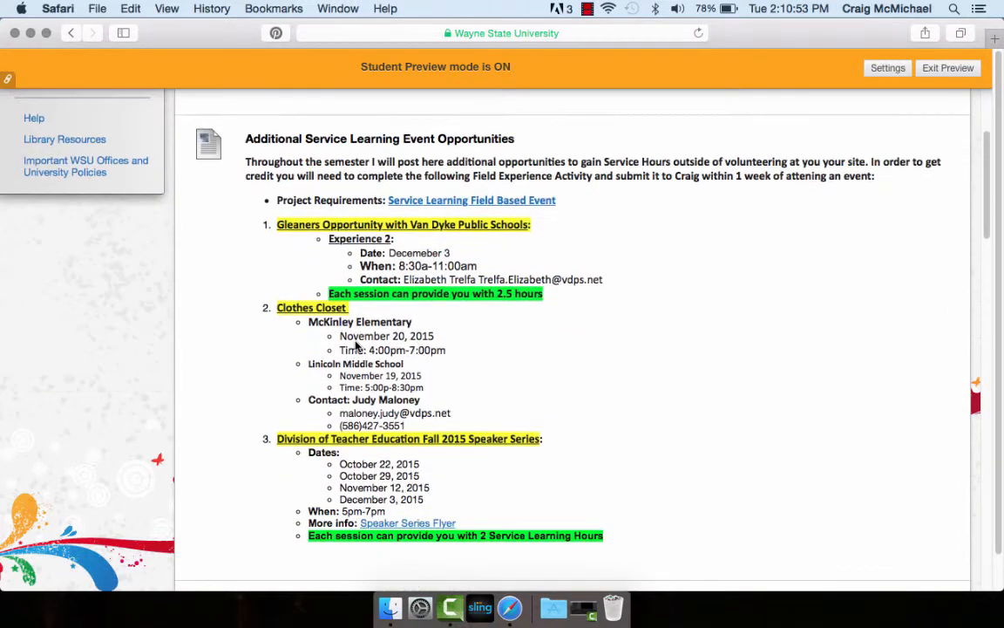
pyautogui.scroll(-3)
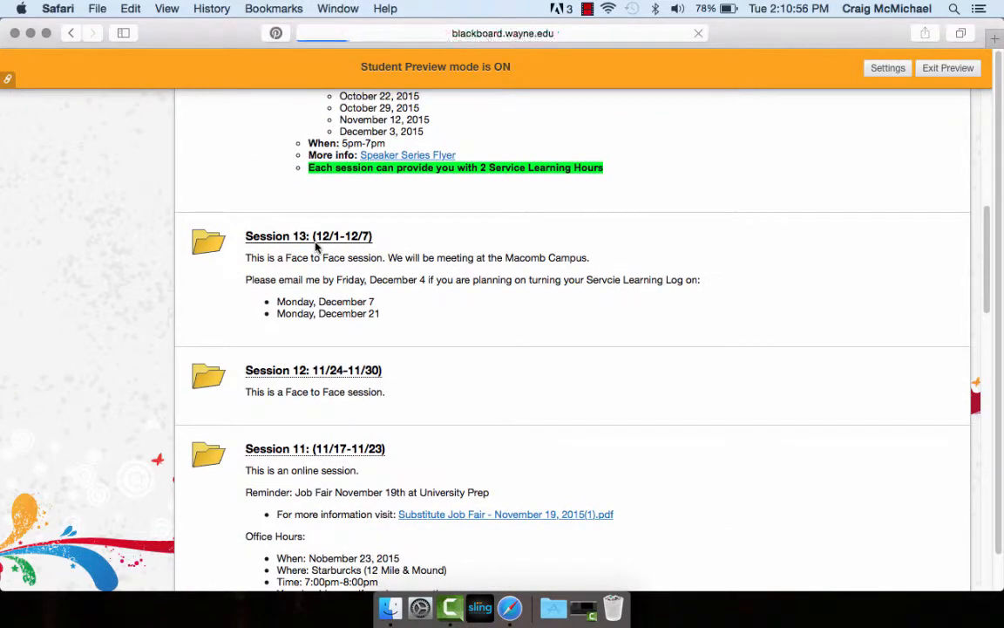
pyautogui.click(309, 235)
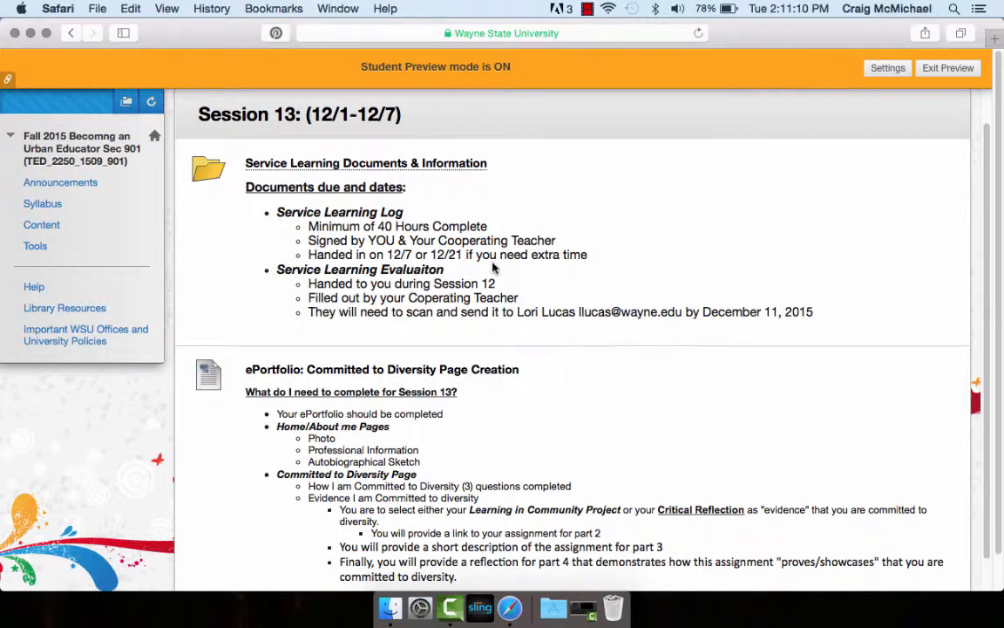
pyautogui.scroll(-3)
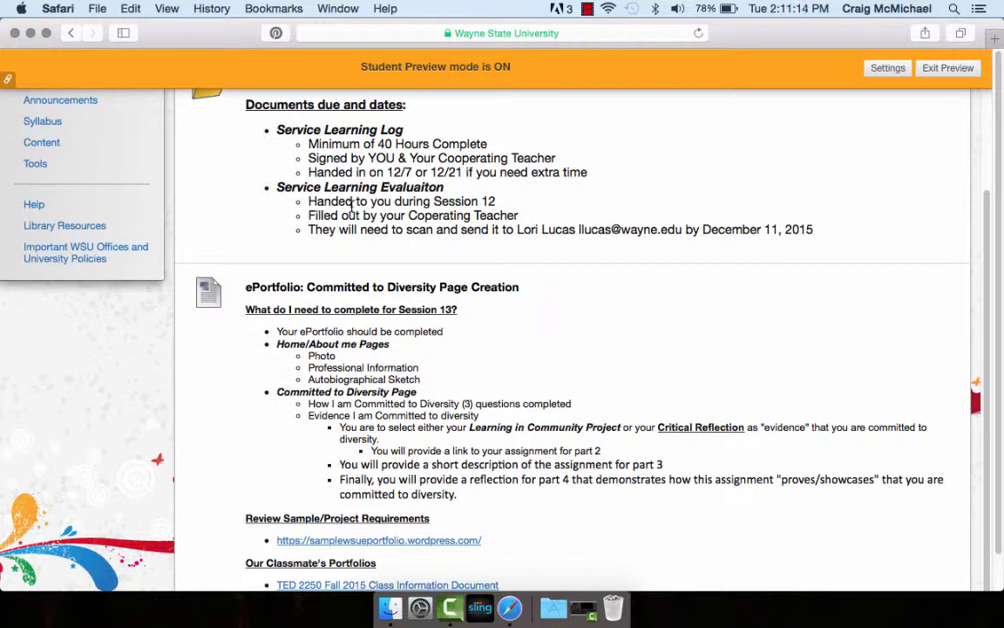
pyautogui.moveTo(683, 251)
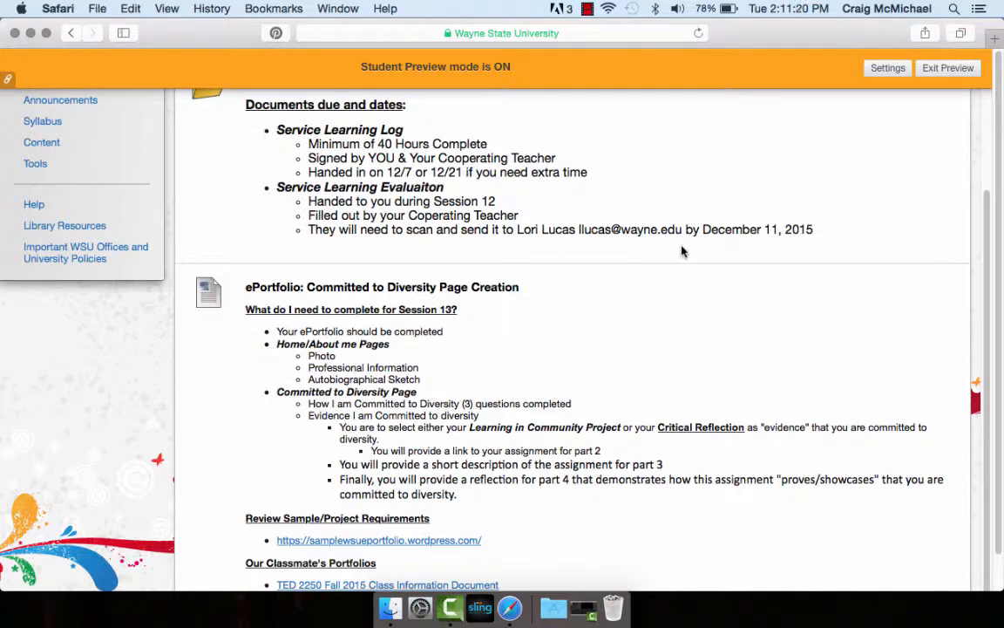
pyautogui.moveTo(768, 251)
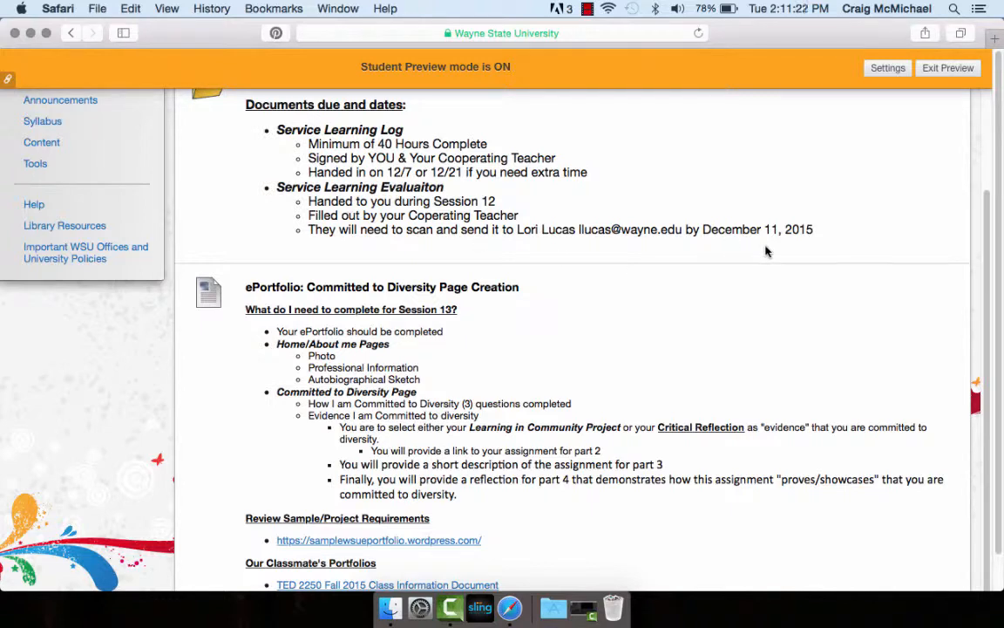
pyautogui.scroll(-3)
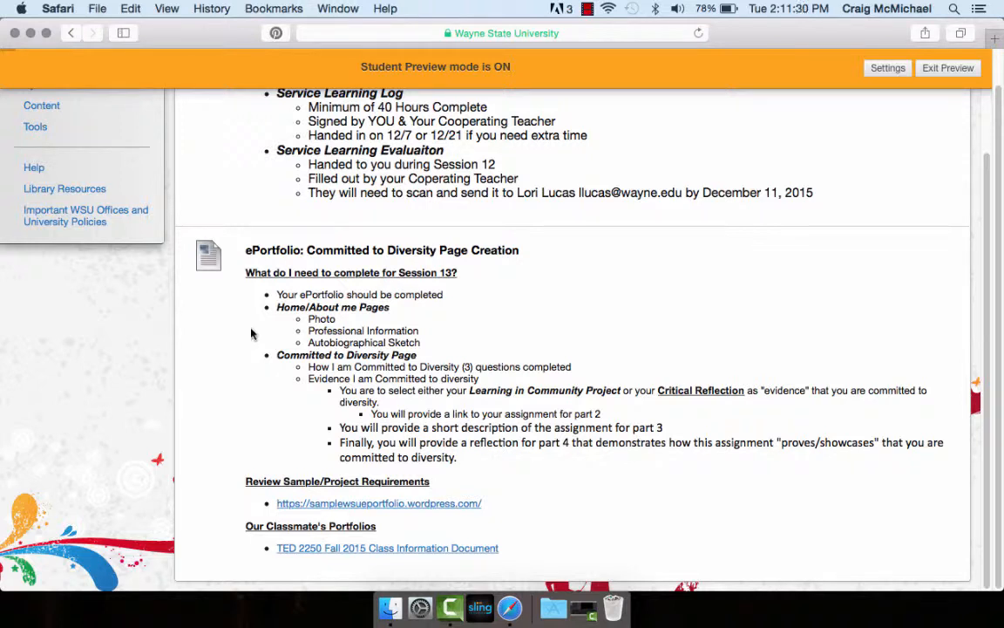
pyautogui.moveTo(348, 318)
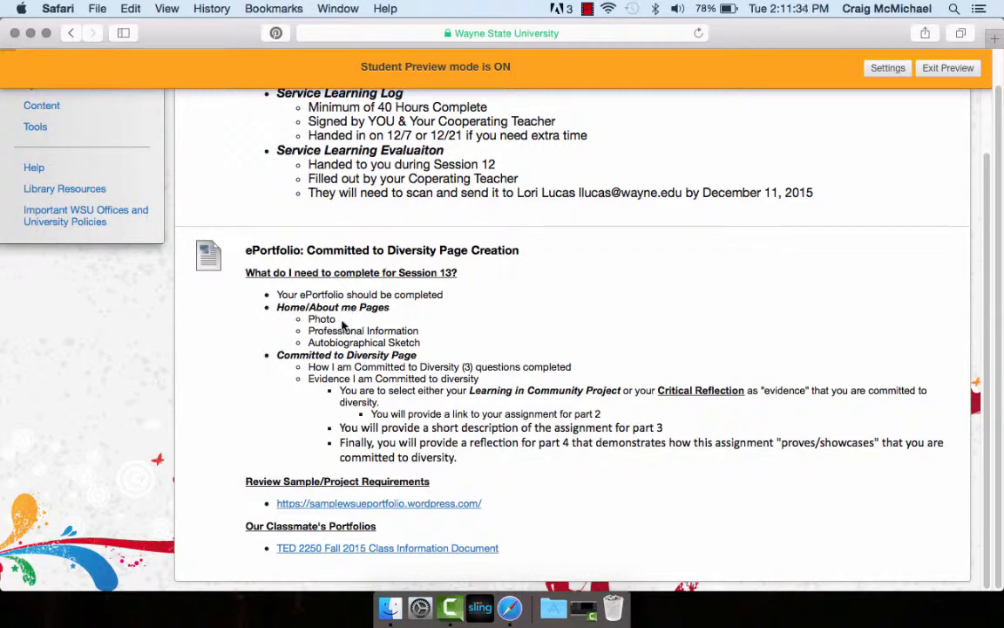
pyautogui.moveTo(422, 333)
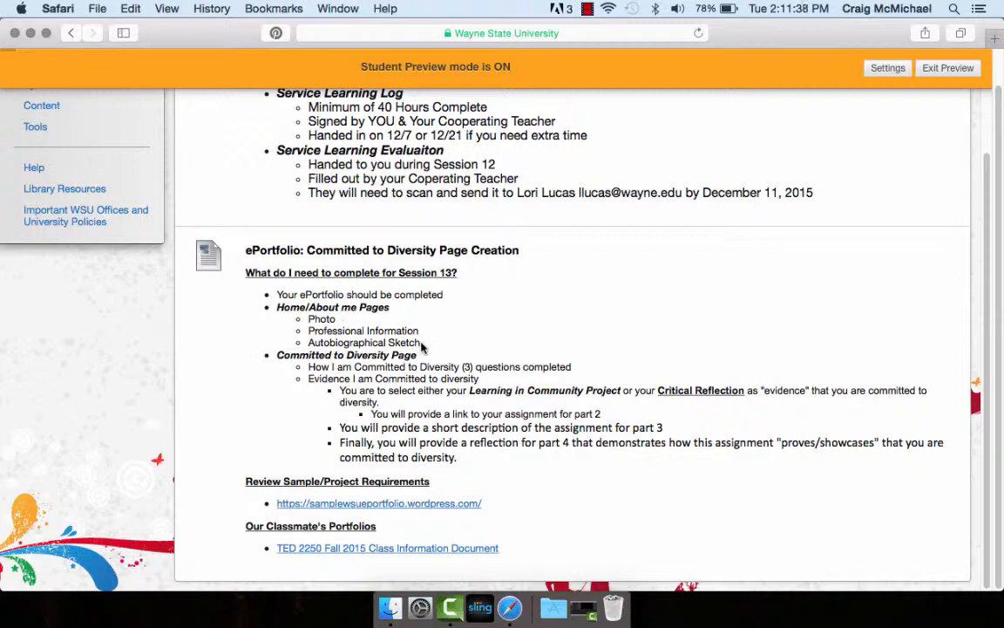
pyautogui.moveTo(285, 371)
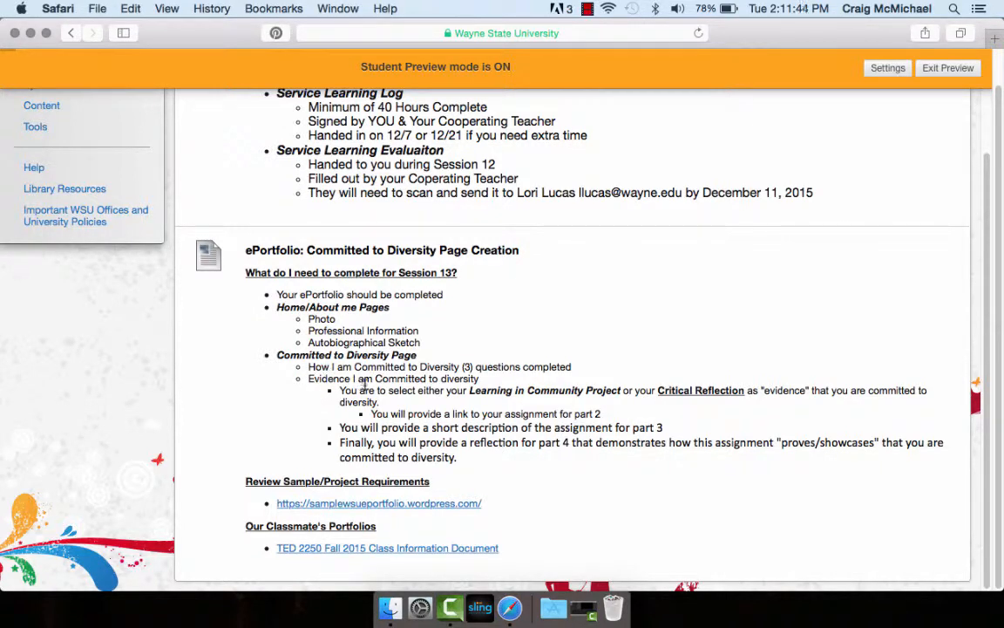
pyautogui.moveTo(520, 379)
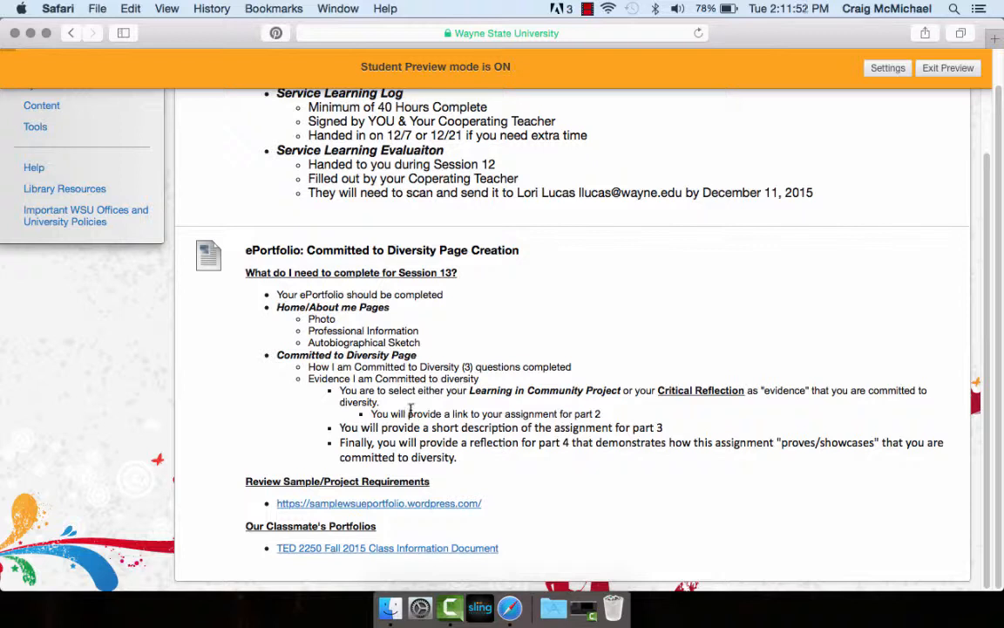
pyautogui.moveTo(507, 401)
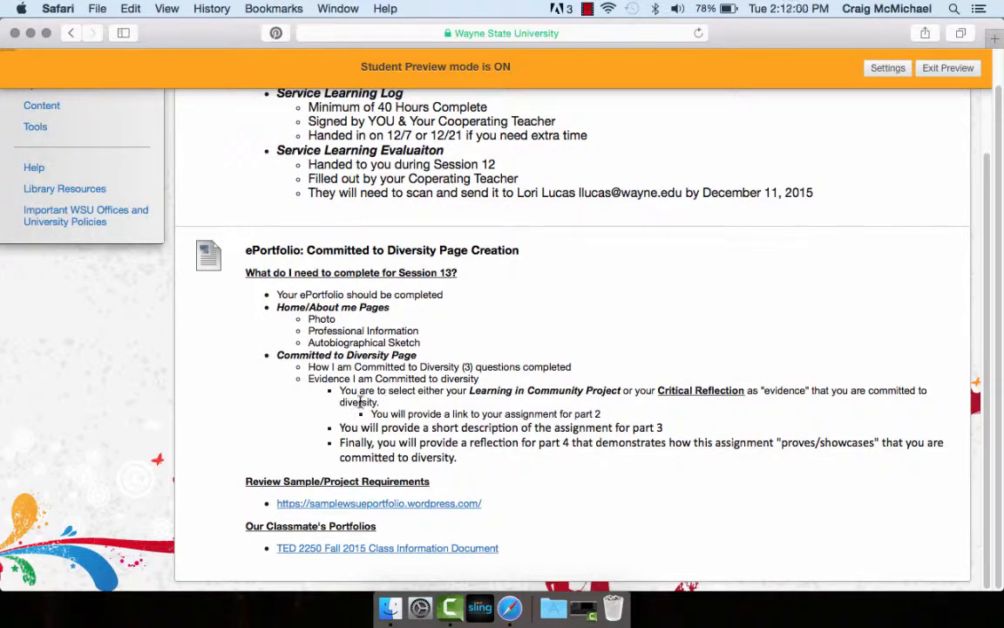
pyautogui.moveTo(290, 432)
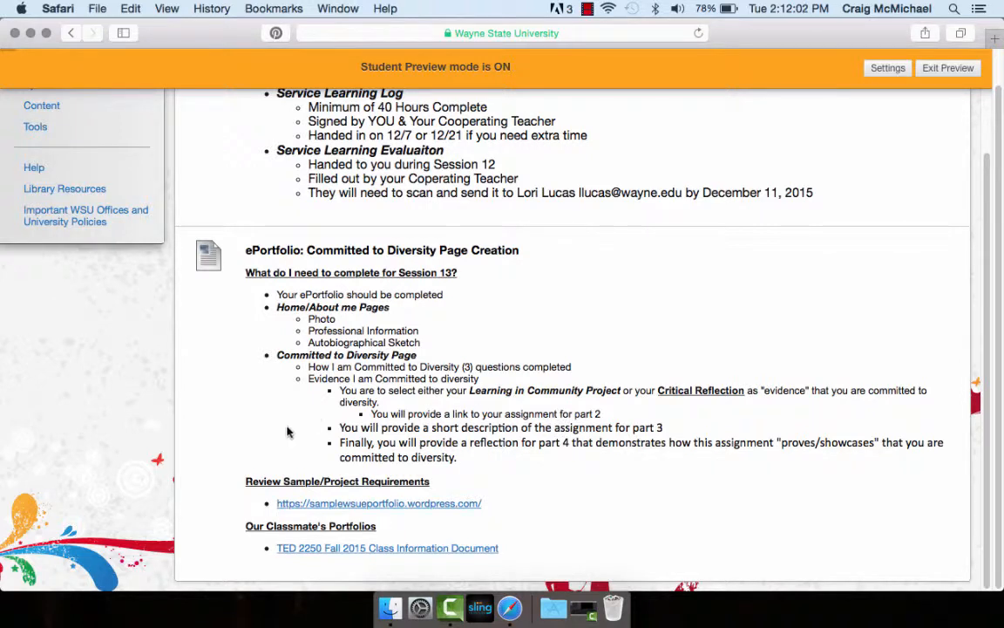